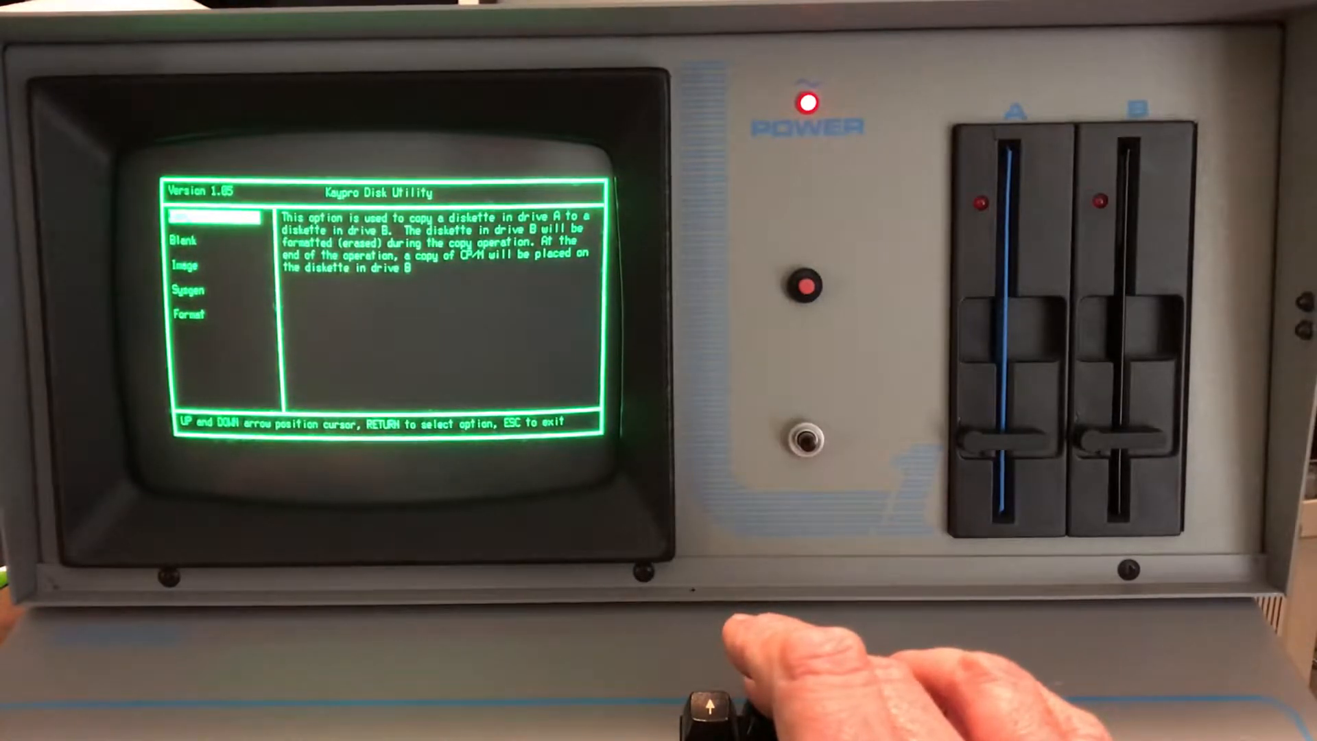
- Browse the Blank, Sysgen and Image option descriptions, ending on Image
key("down")
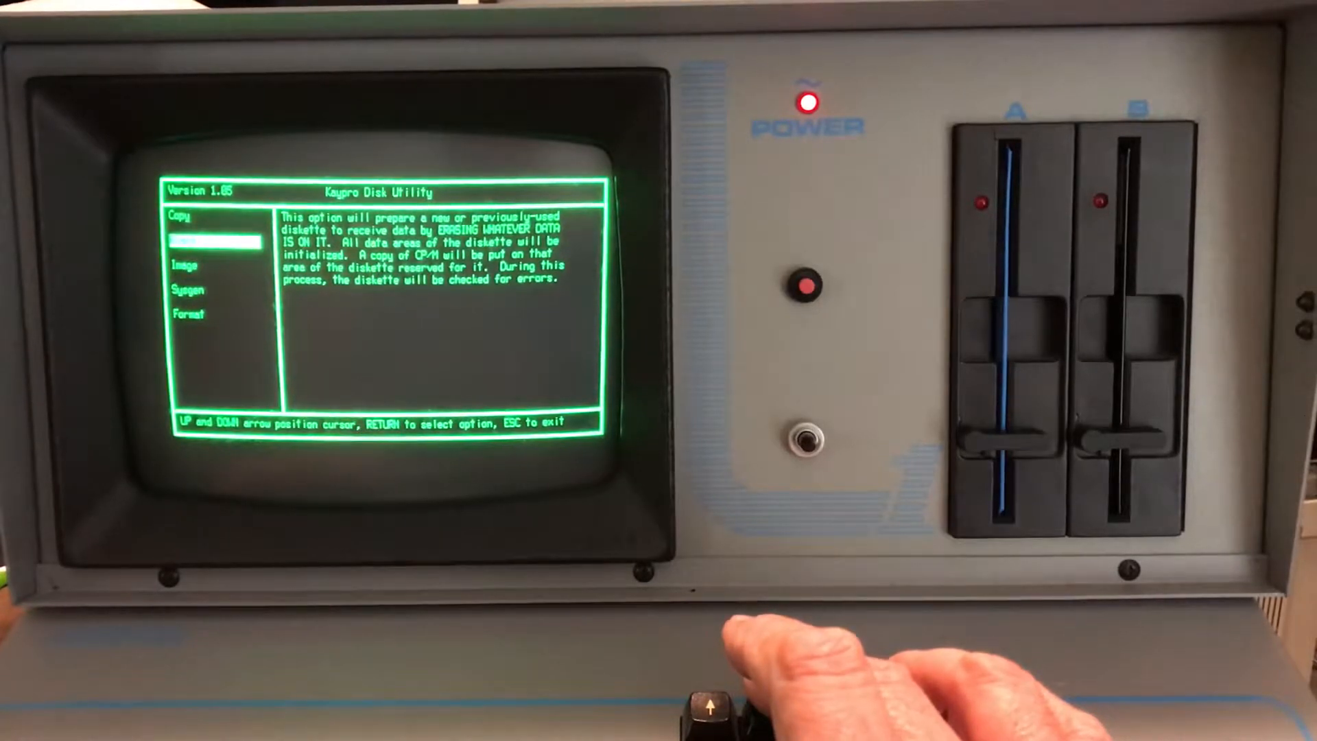
key("down")
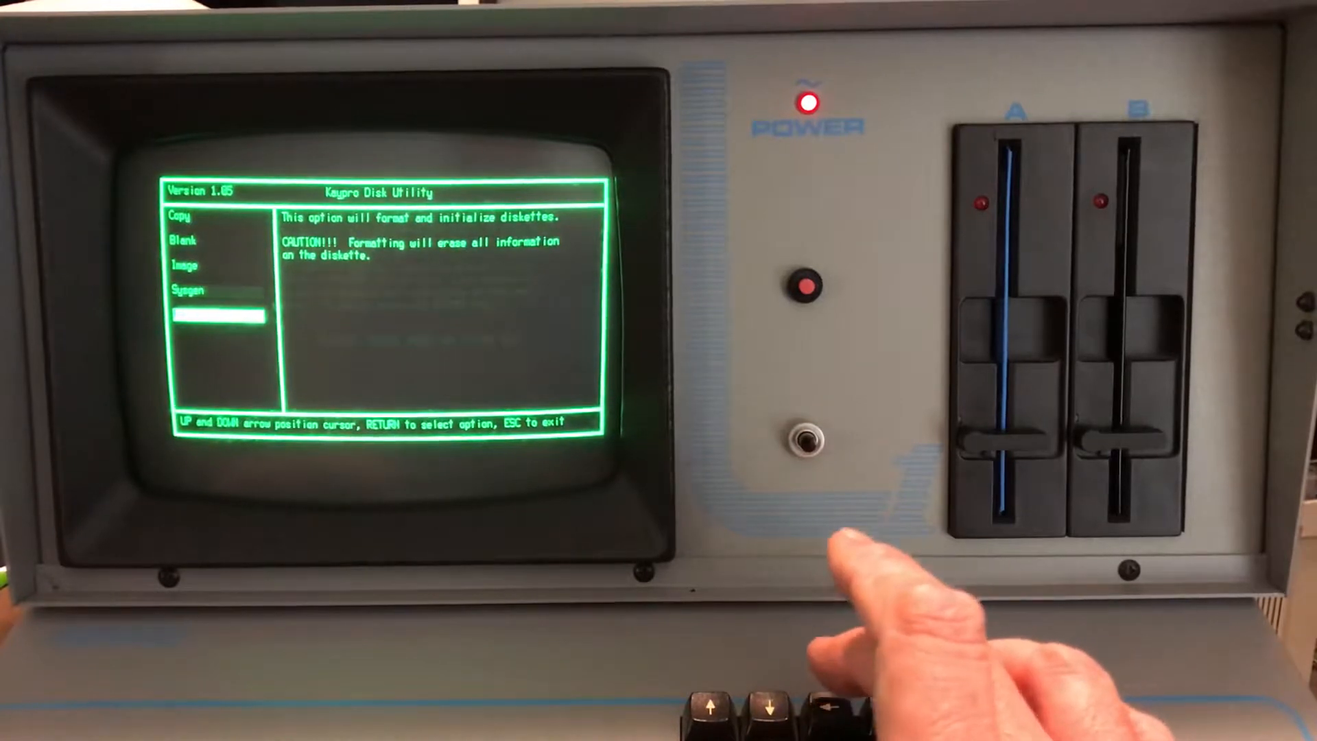
key("Up")
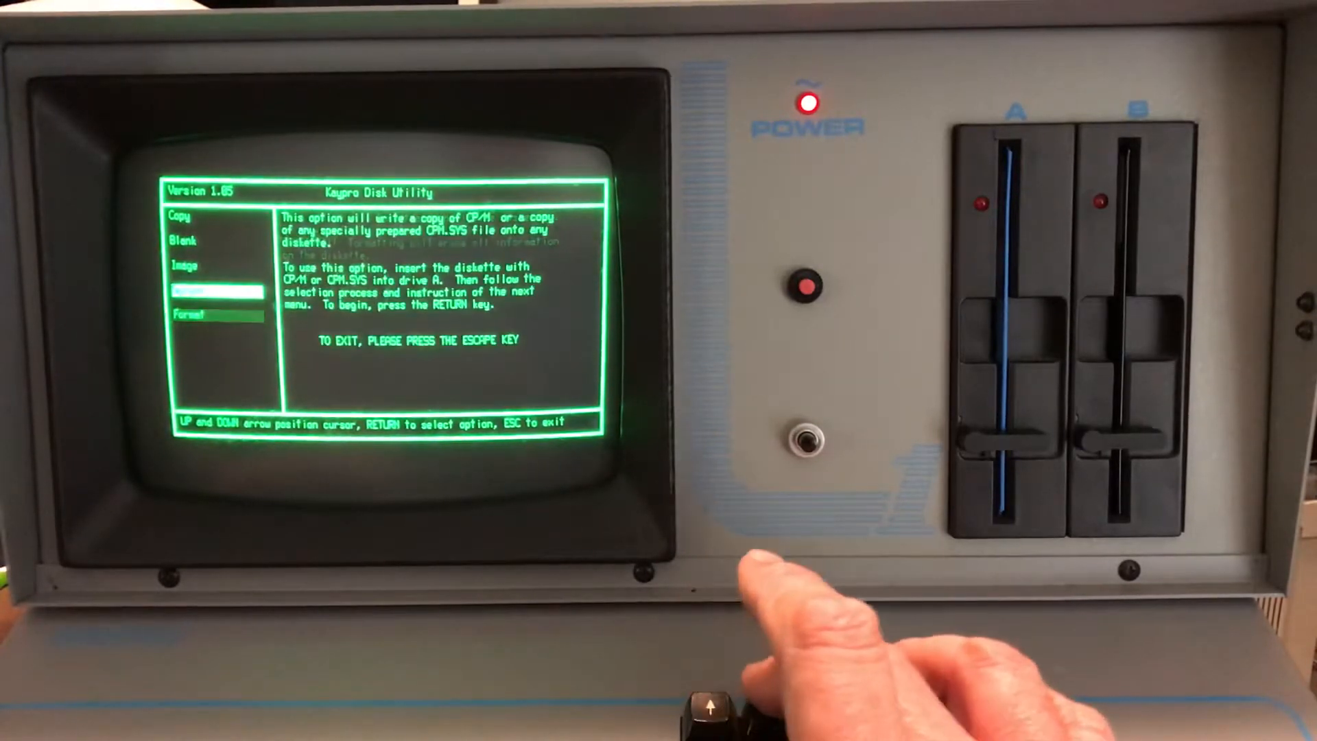
key("up")
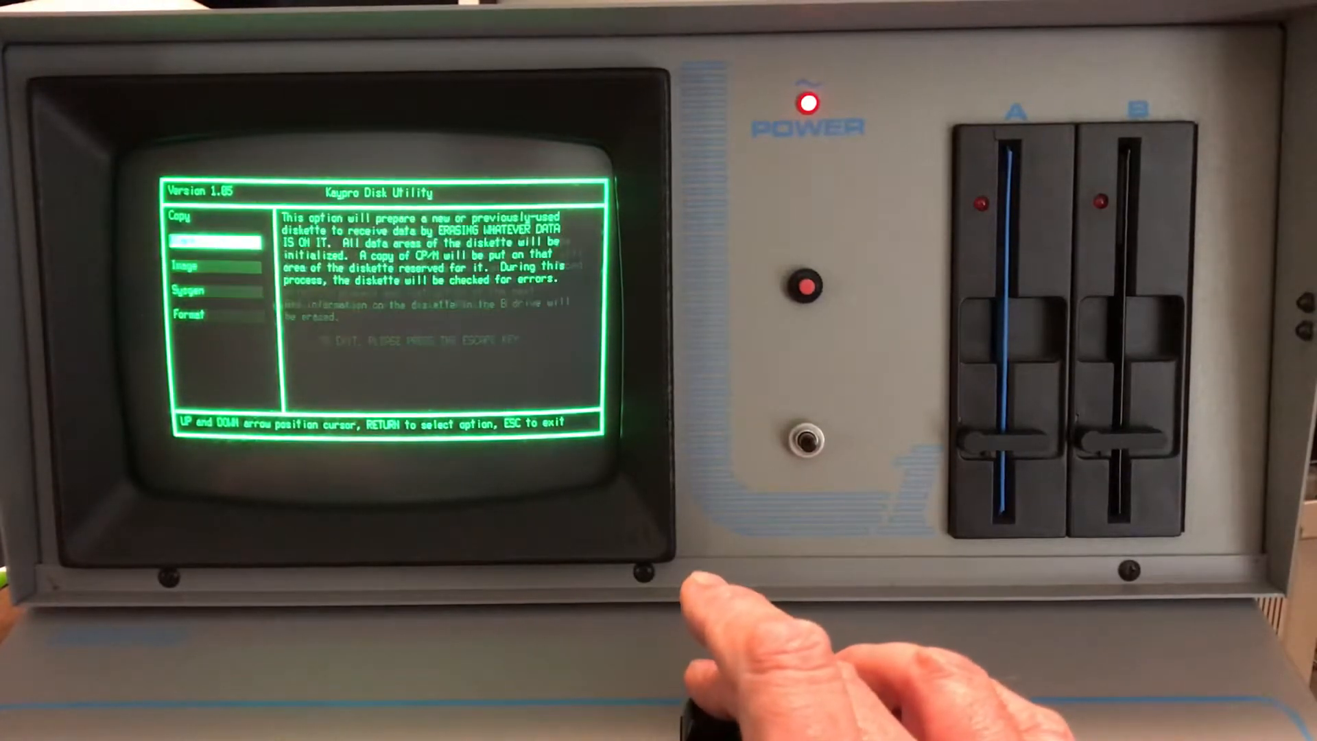
key("down")
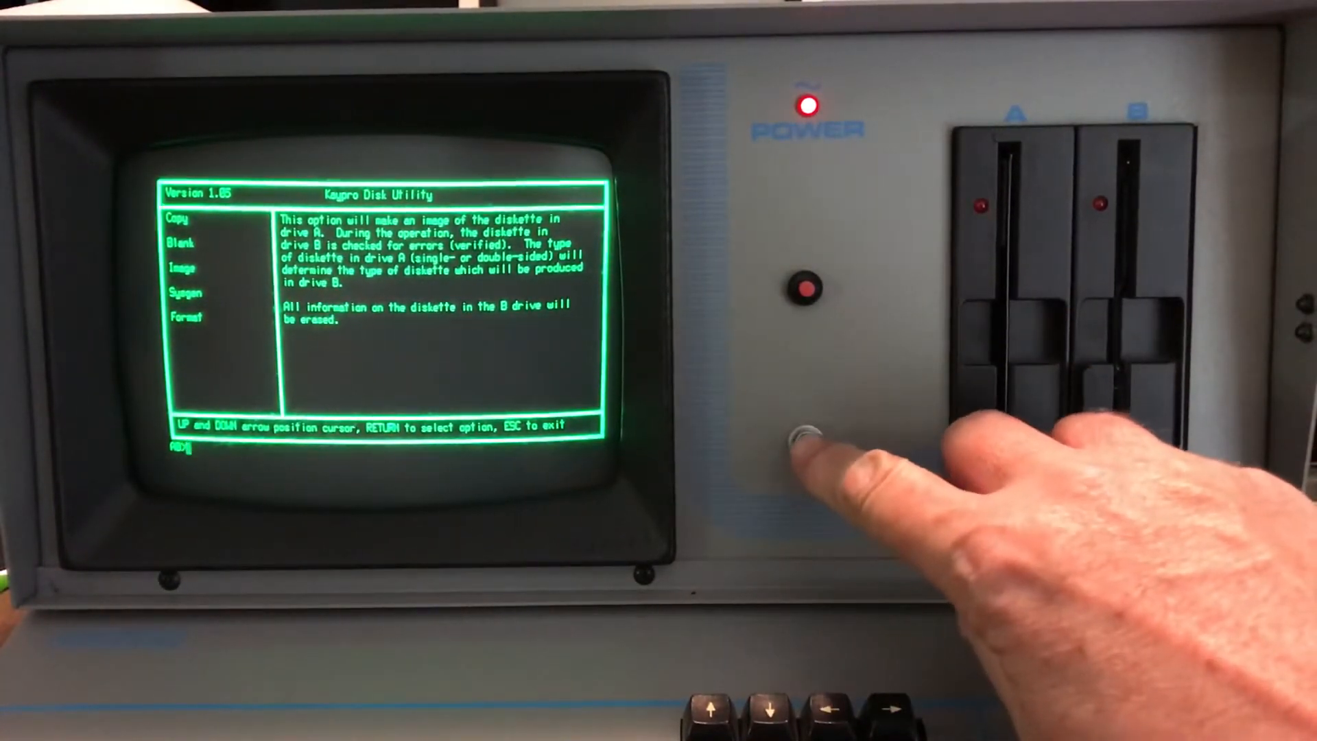
- Press the front-panel reset button to reboot the Kaypro from the copied diskette
left_click(807, 441)
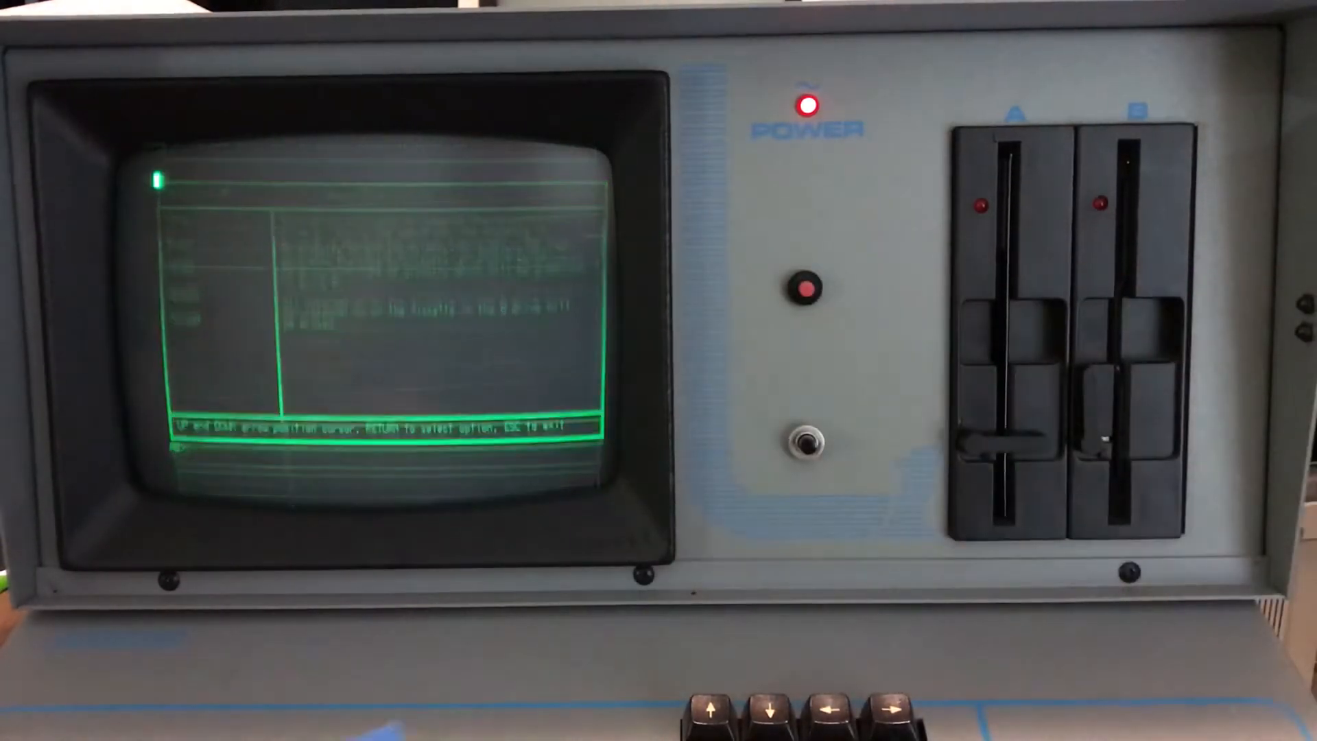